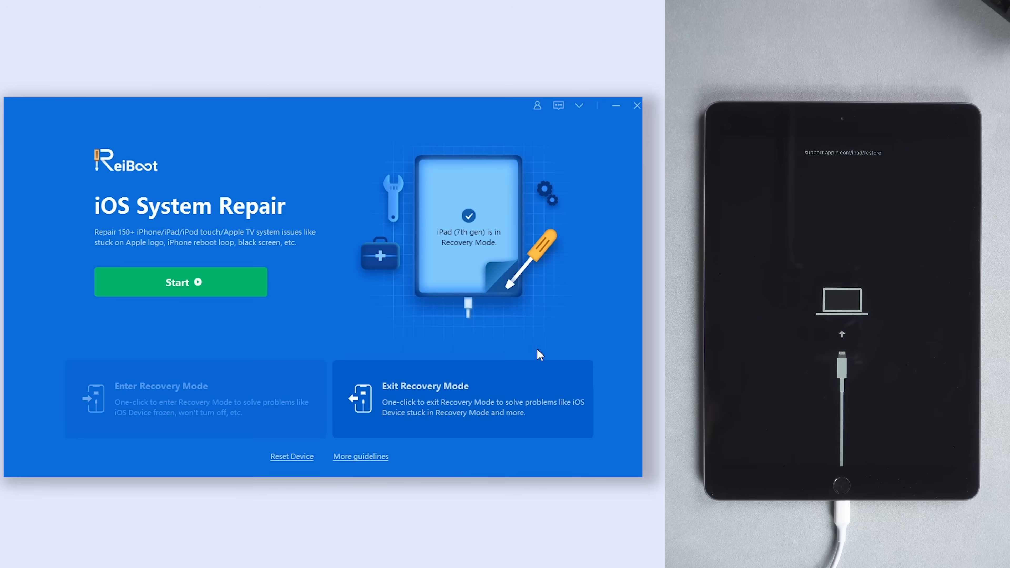
# Step: Take the connected iPad (7th gen) out of recovery mode with Exit Recovery Mode
pyautogui.click(461, 398)
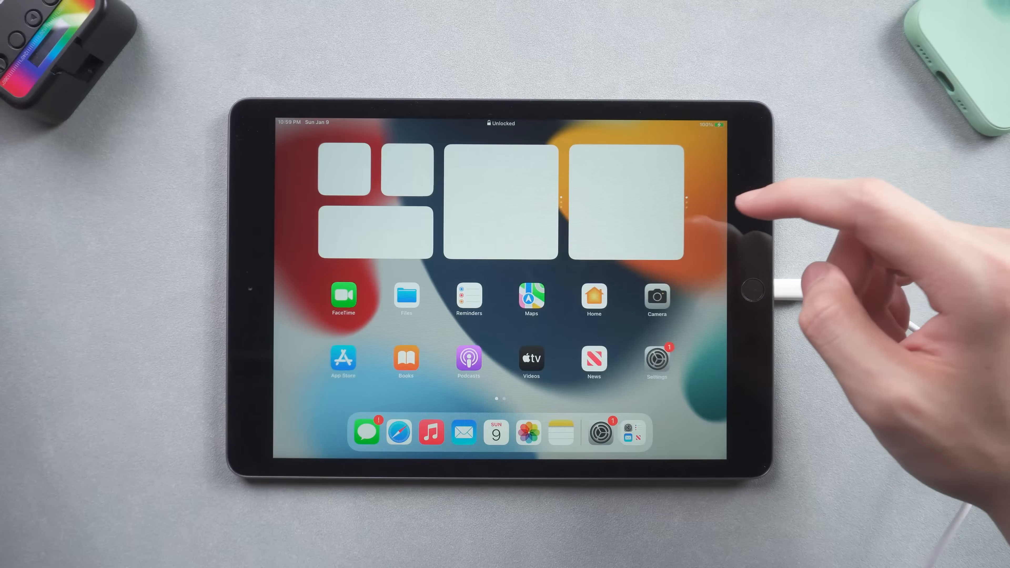
# Step: Browse the iPad's Photos and view a landscape photo to confirm it works again
pyautogui.hscroll(-3)
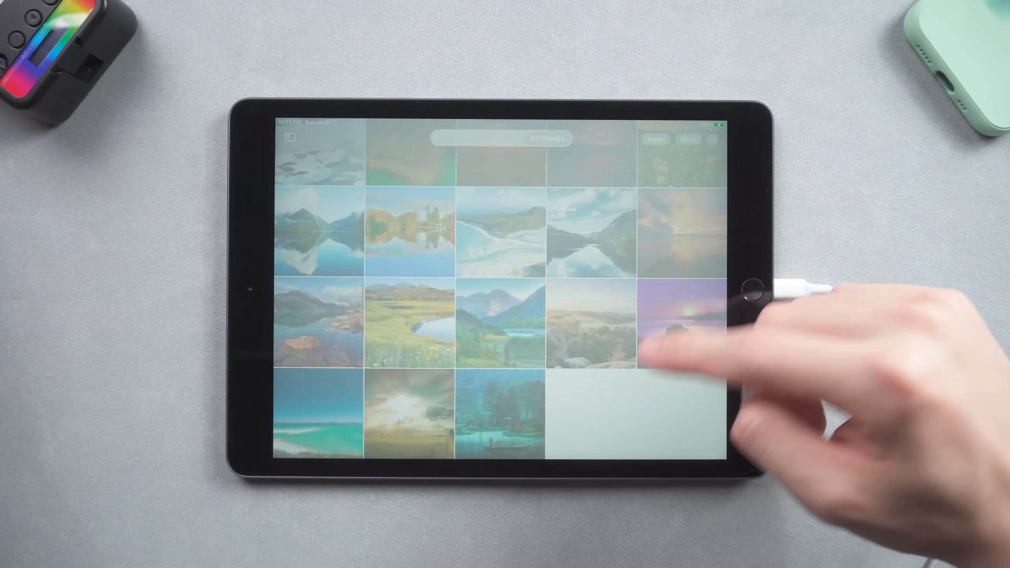
pyautogui.click(676, 312)
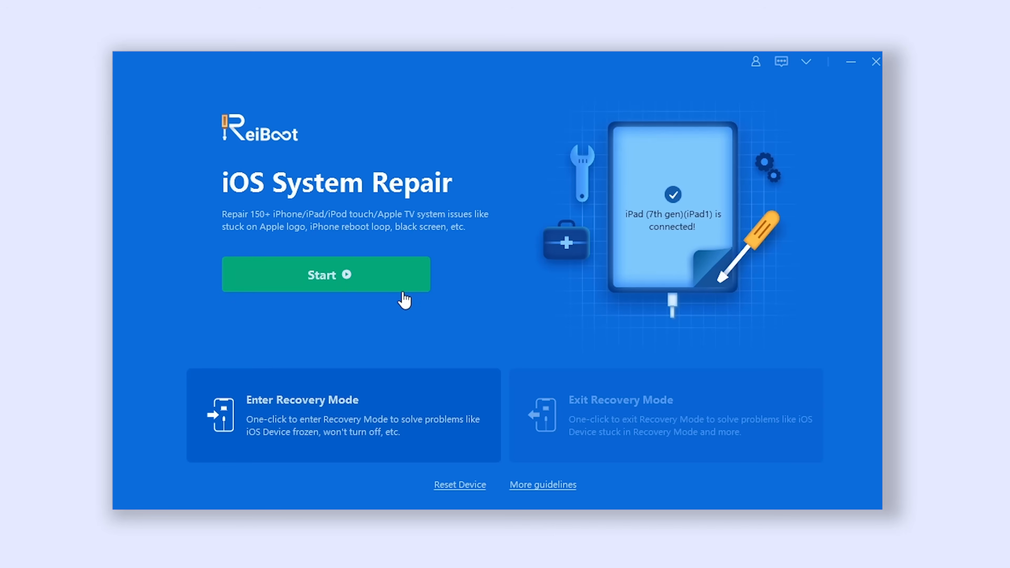
# Step: Start iOS System Repair and choose Standard Repair, reaching the firmware 15.2 download page
pyautogui.click(324, 275)
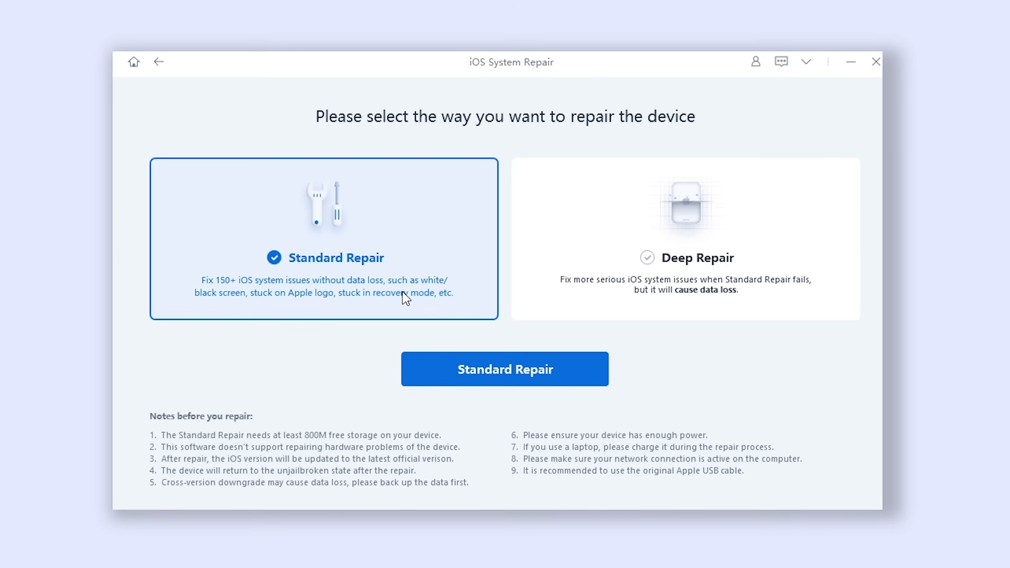
pyautogui.click(505, 369)
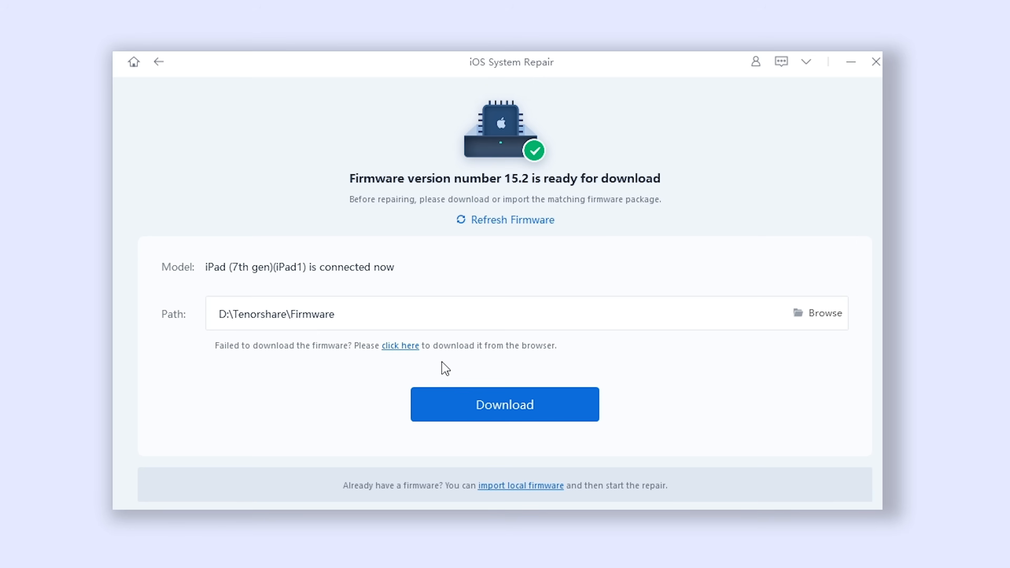
# Step: Download the 15.2 firmware package for repairing the iPad (7th gen)
pyautogui.click(504, 404)
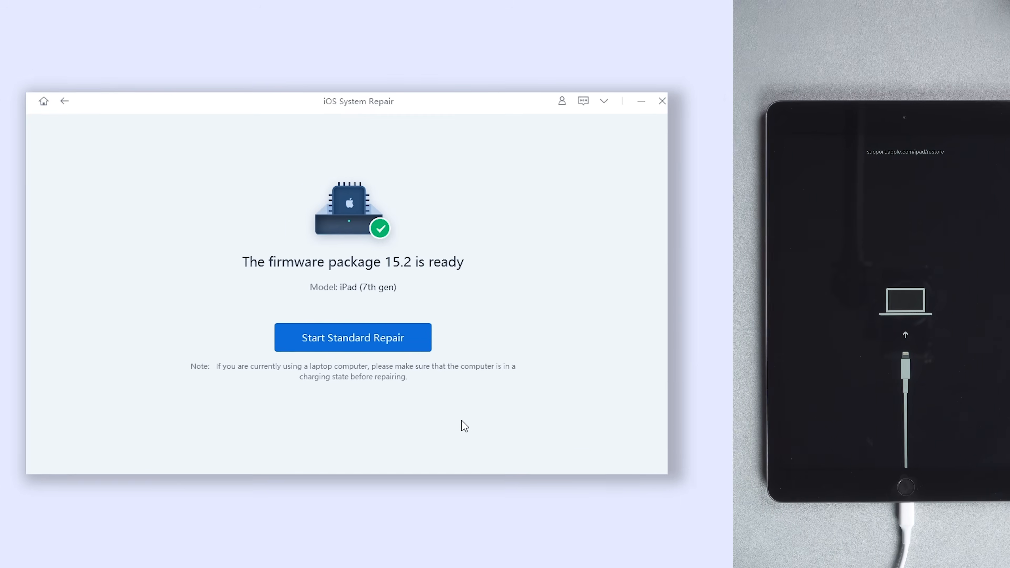
pyautogui.click(352, 336)
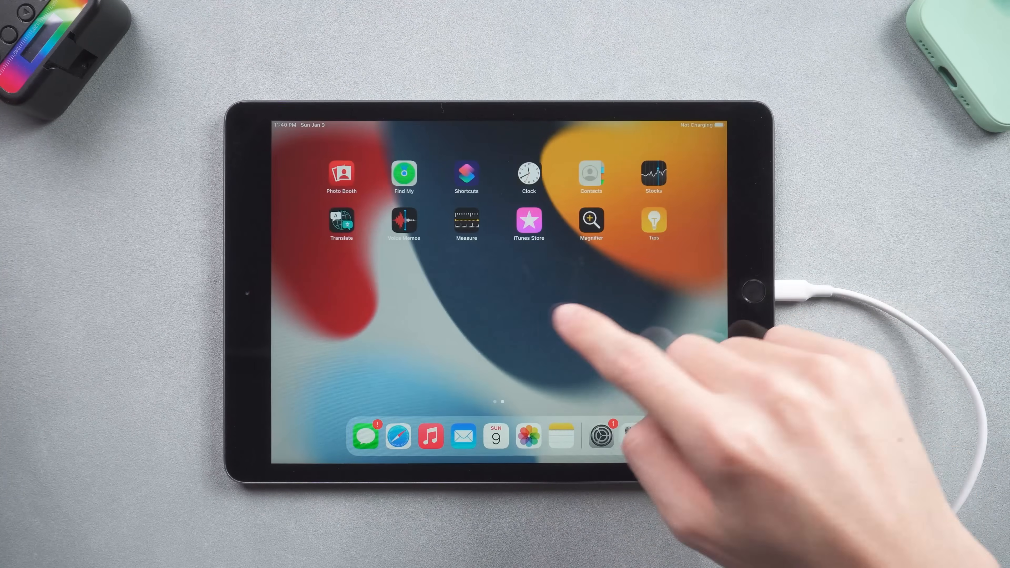
# Step: View the photo library on the repaired iPad and swipe through its pictures
pyautogui.click(528, 436)
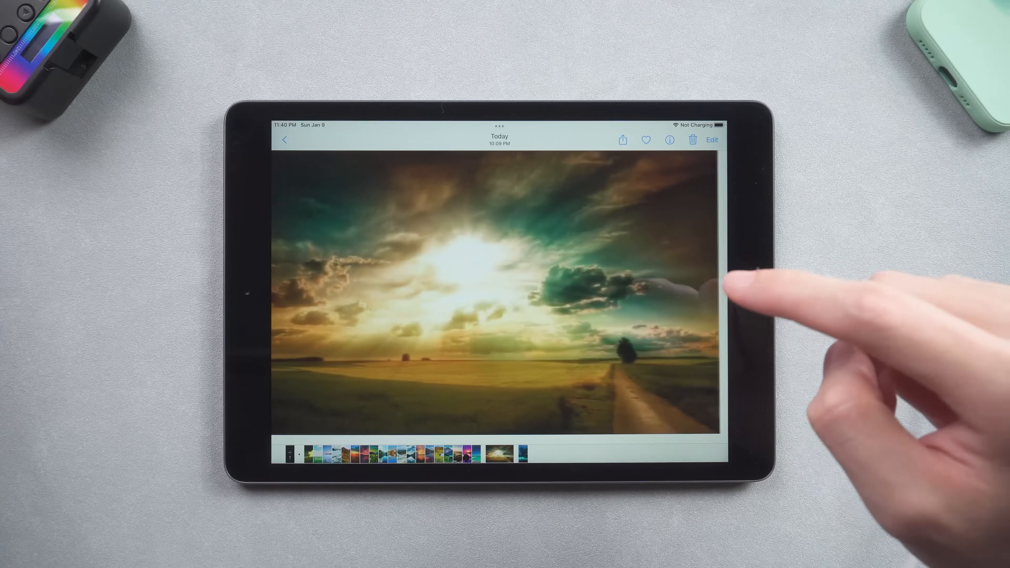
pyautogui.hscroll(-3)
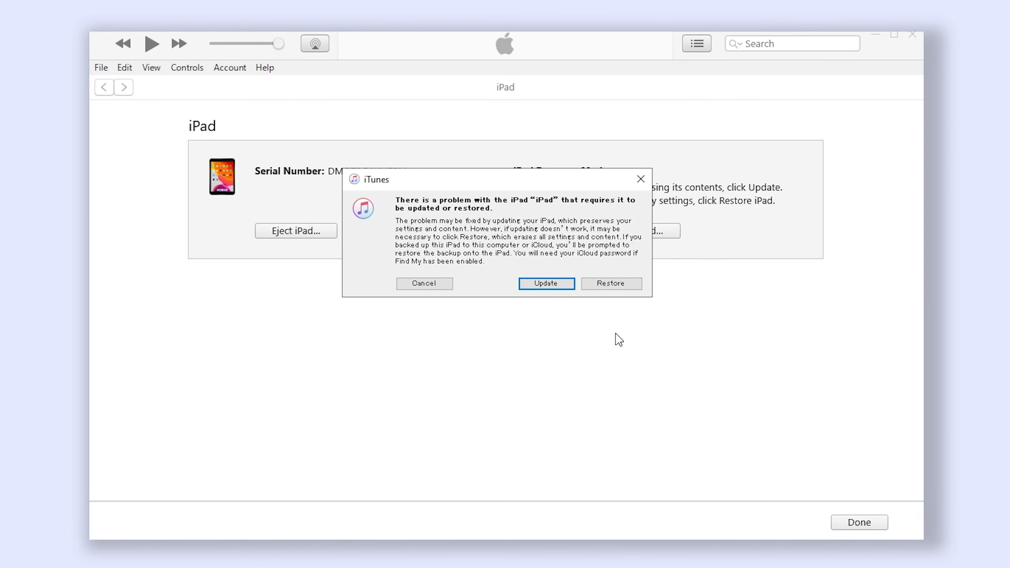
pyautogui.moveTo(615, 322)
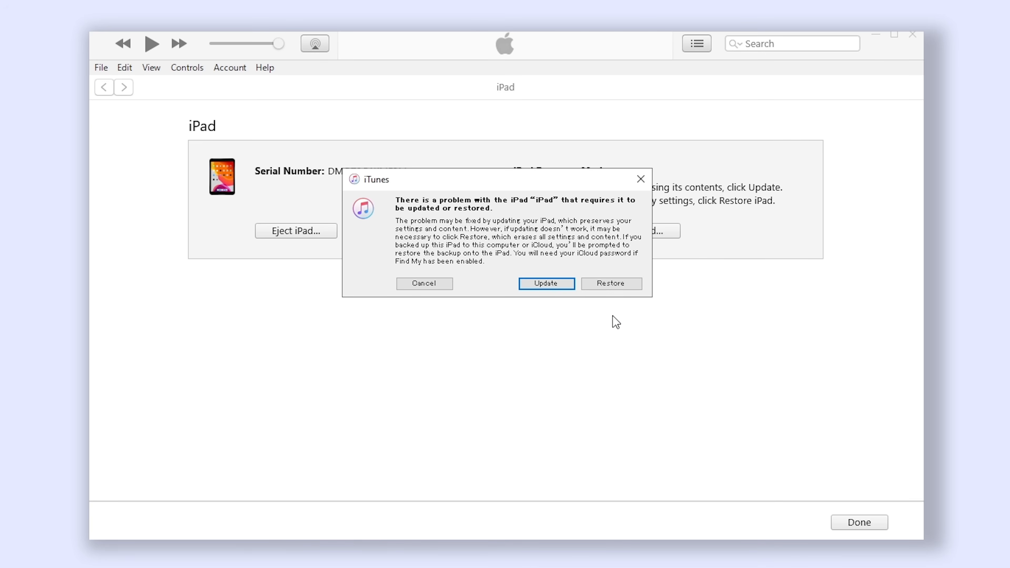
# Step: Dismiss the iTunes update-or-restore alert, returning to the iPad Recovery Mode page
pyautogui.click(424, 283)
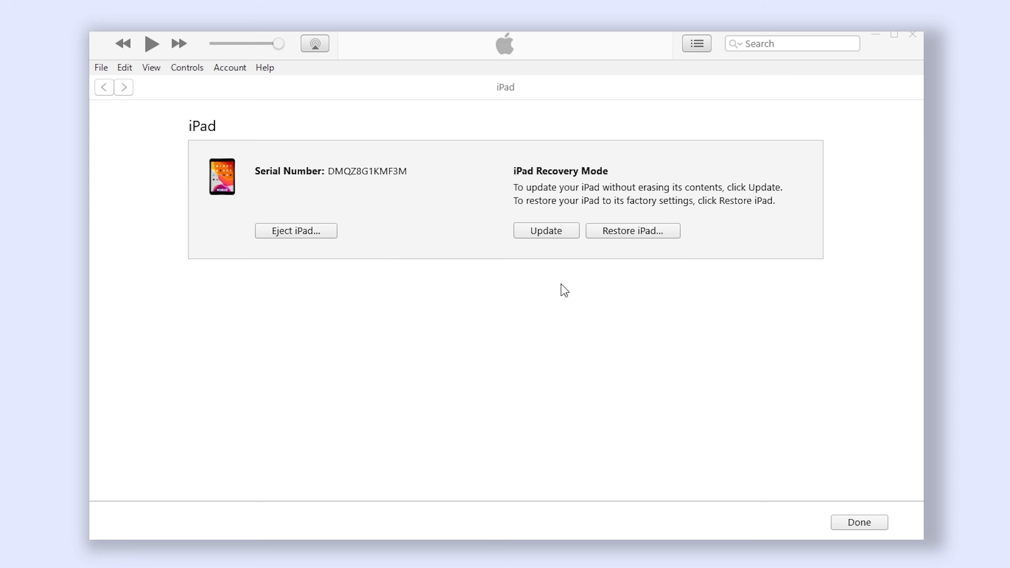
# Step: Update the iPad without erasing it, accept the license, and watch the 4.94 GB download progress
pyautogui.click(545, 230)
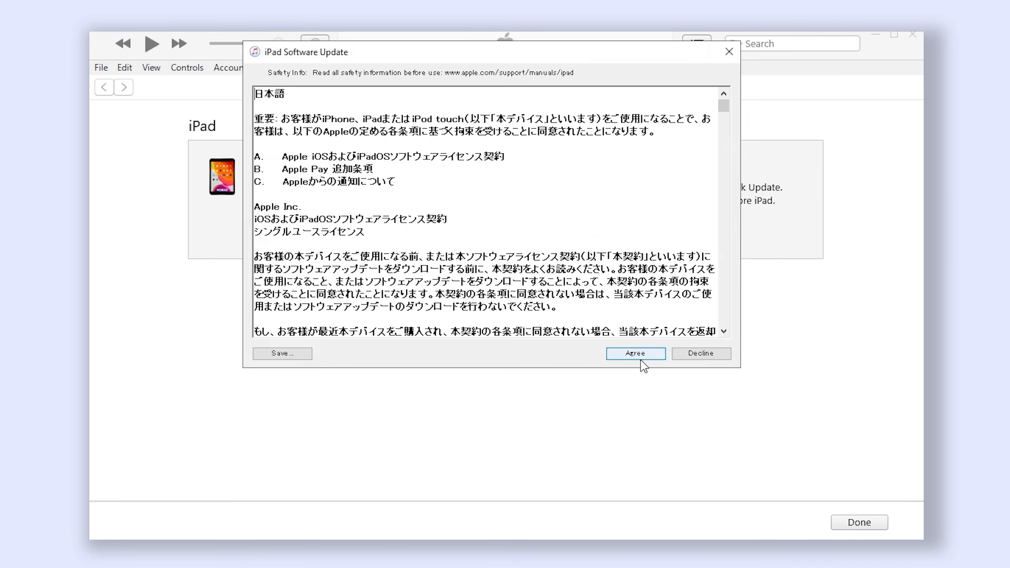
pyautogui.click(634, 353)
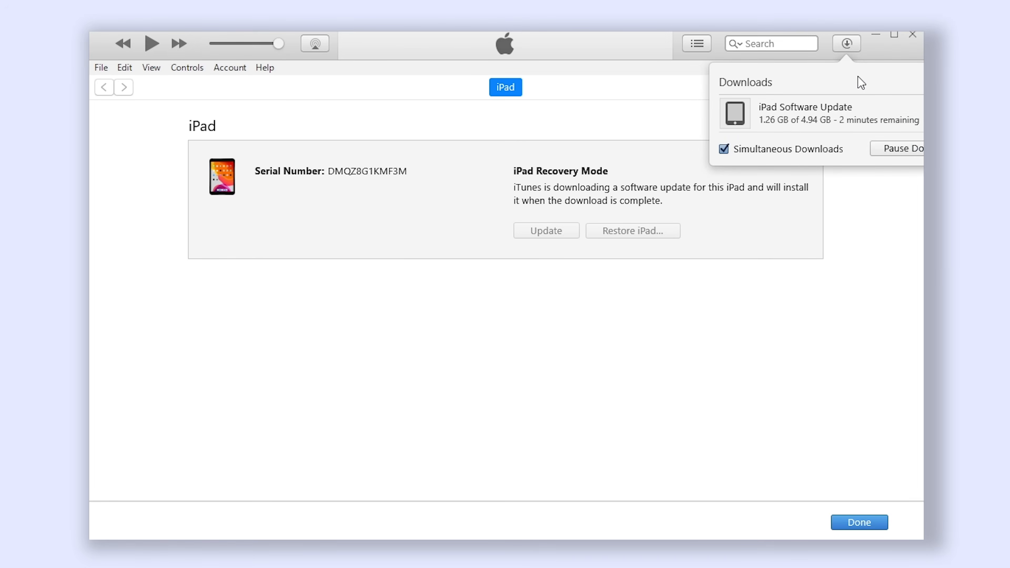
pyautogui.click(846, 43)
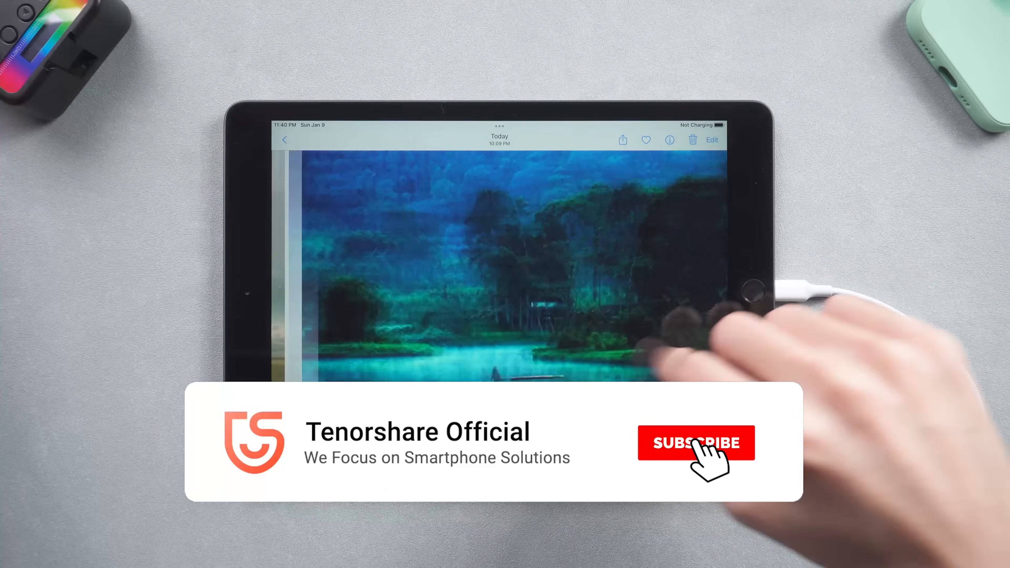
# Step: Flip to the next beach photo in the iPad's Photos app
pyautogui.click(695, 443)
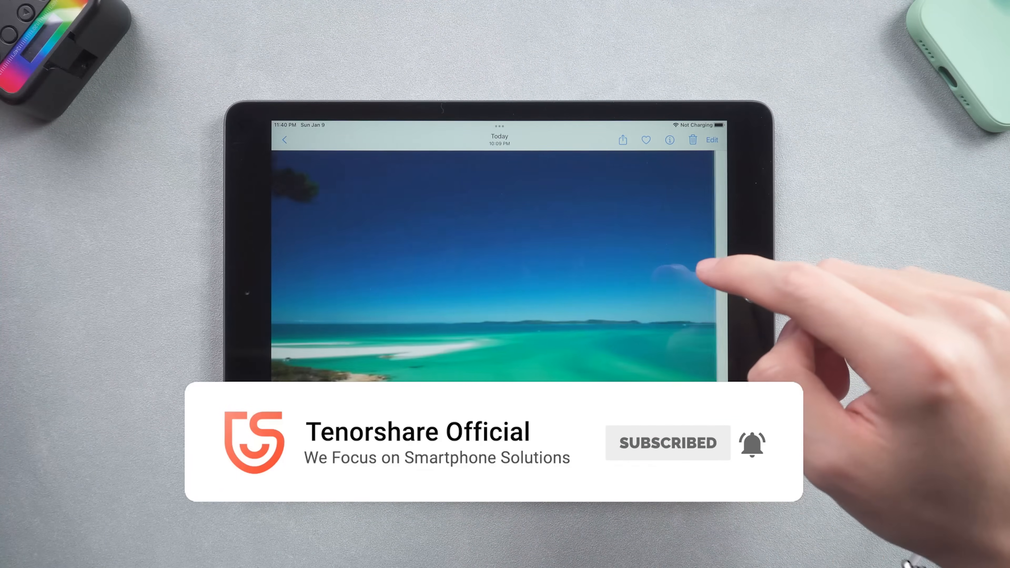